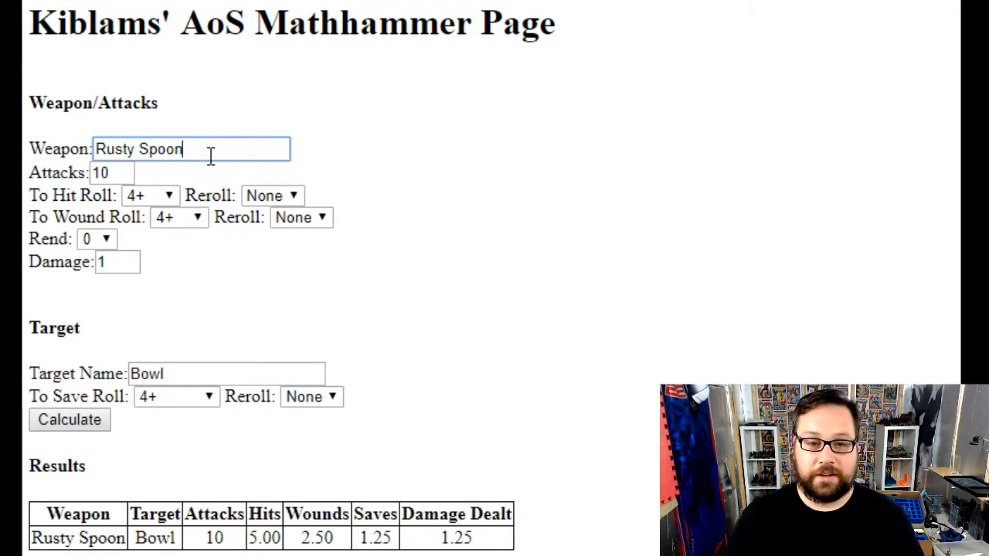
{"action": "mouse_move", "coordinate": [272, 195]}
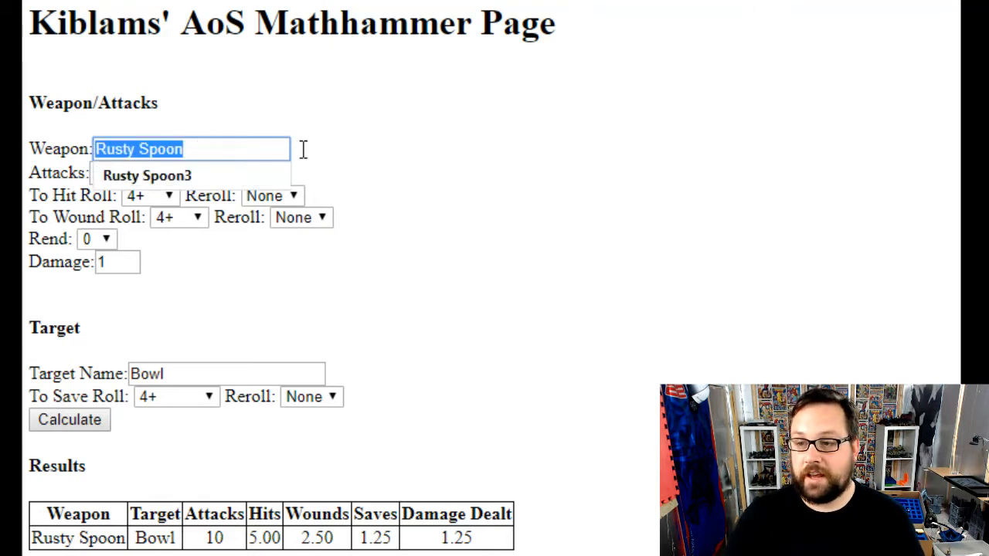
{"action": "mouse_move", "coordinate": [525, 131]}
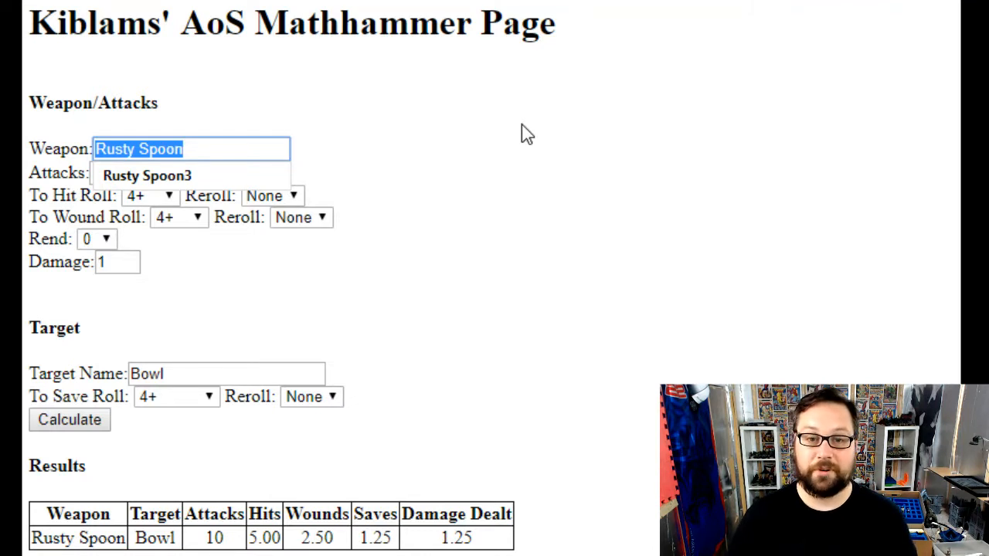
Step: Enter Foetid Blades with 30 attacks, rerolling failed hit rolls
{"action": "type", "text": "Foetid Blades"}
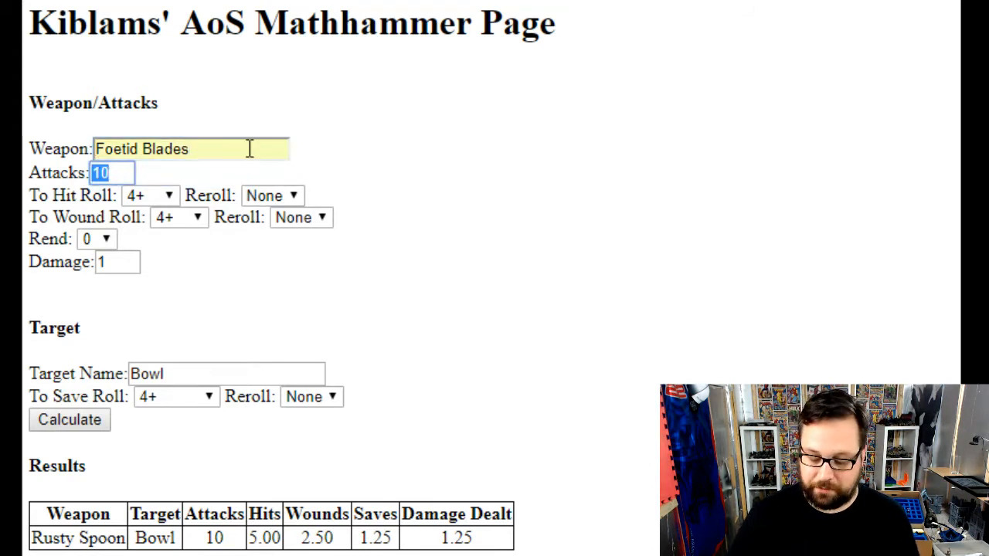
{"action": "type", "text": "30"}
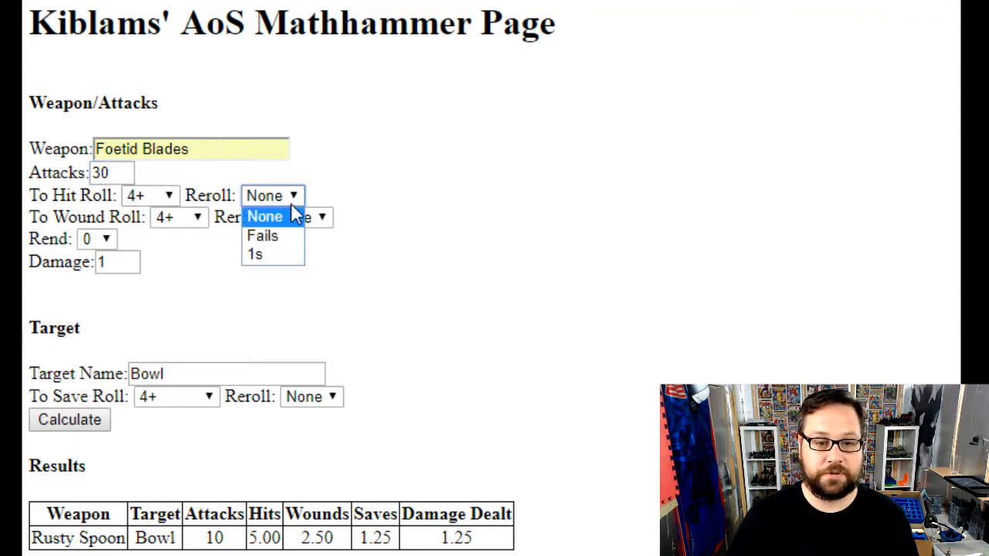
{"action": "left_click", "coordinate": [262, 235]}
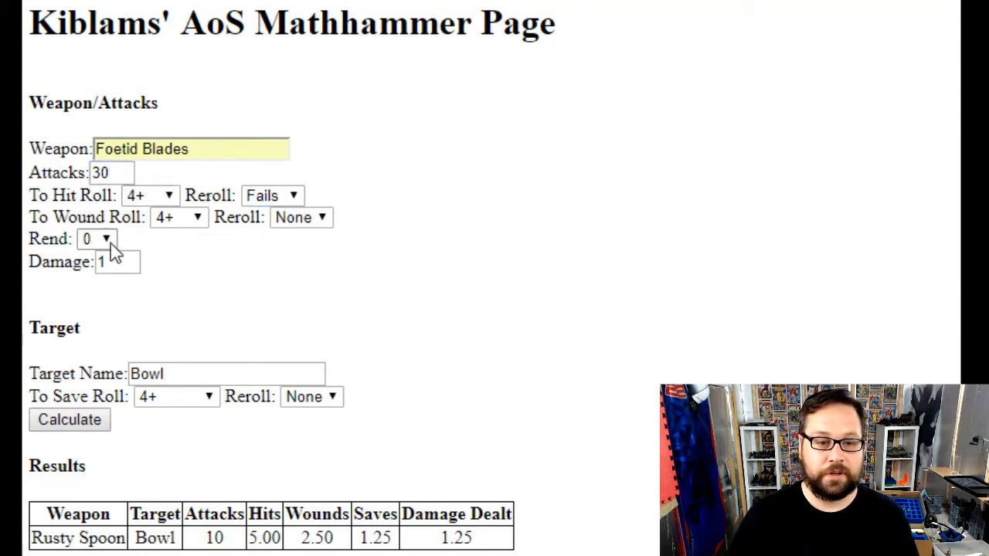
{"action": "left_click", "coordinate": [117, 262]}
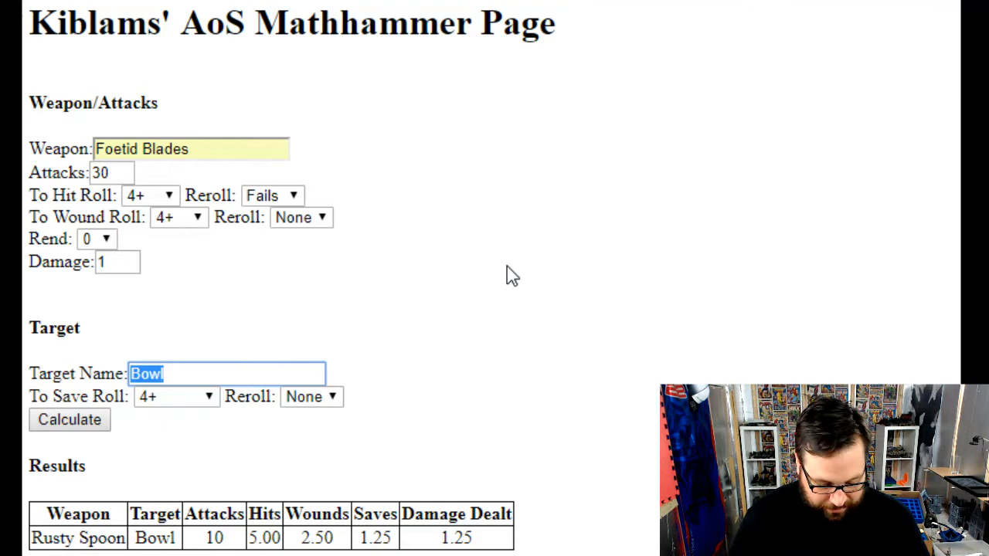
{"action": "mouse_move", "coordinate": [564, 250]}
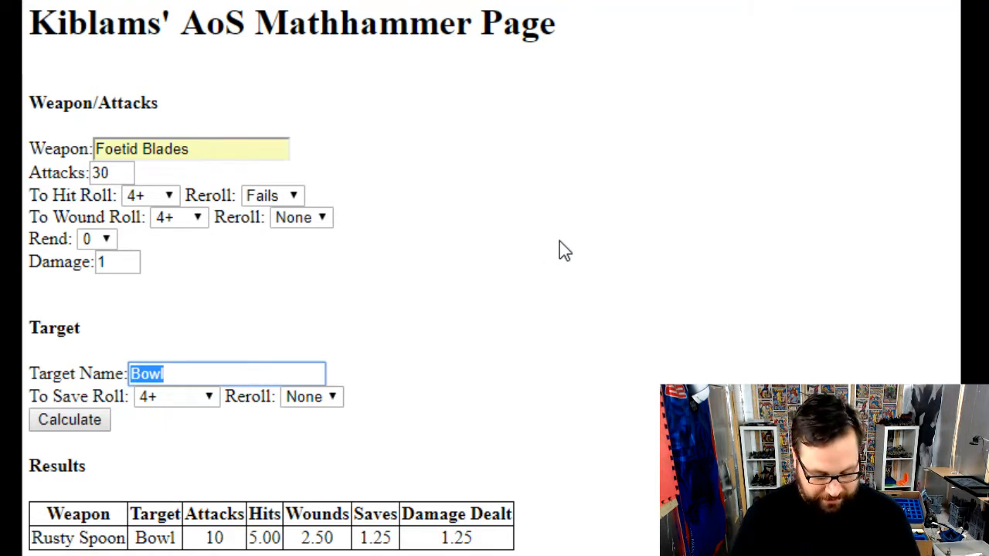
Step: Target Humans with a 5+ save and calculate 7.50 damage
{"action": "type", "text": "Humans"}
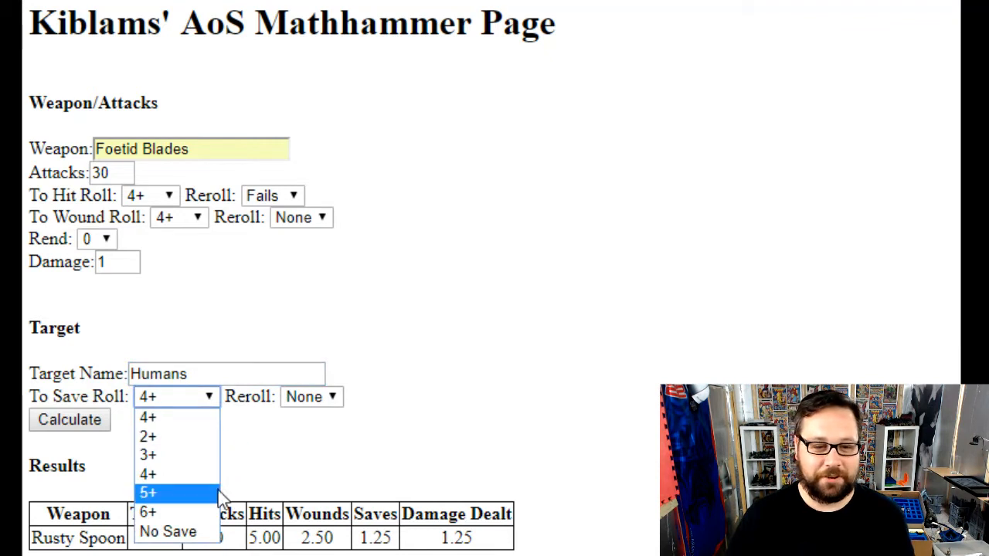
{"action": "left_click", "coordinate": [147, 492]}
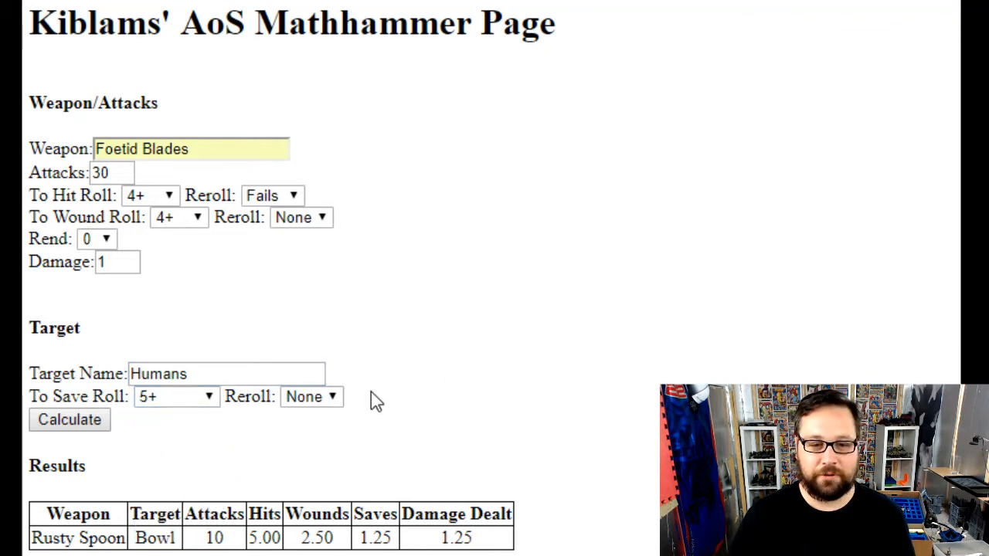
{"action": "left_click", "coordinate": [69, 420]}
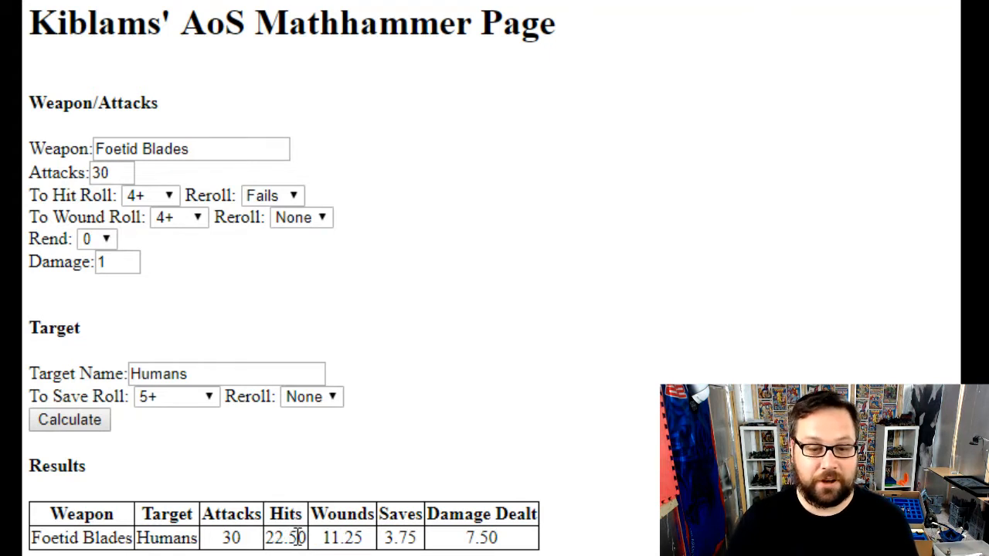
{"action": "mouse_move", "coordinate": [371, 545]}
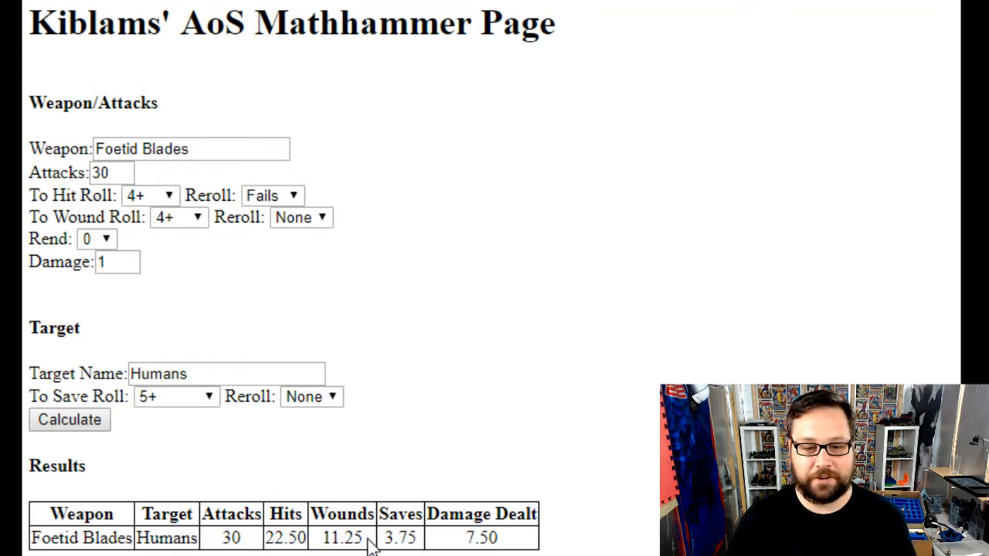
{"action": "mouse_move", "coordinate": [425, 545]}
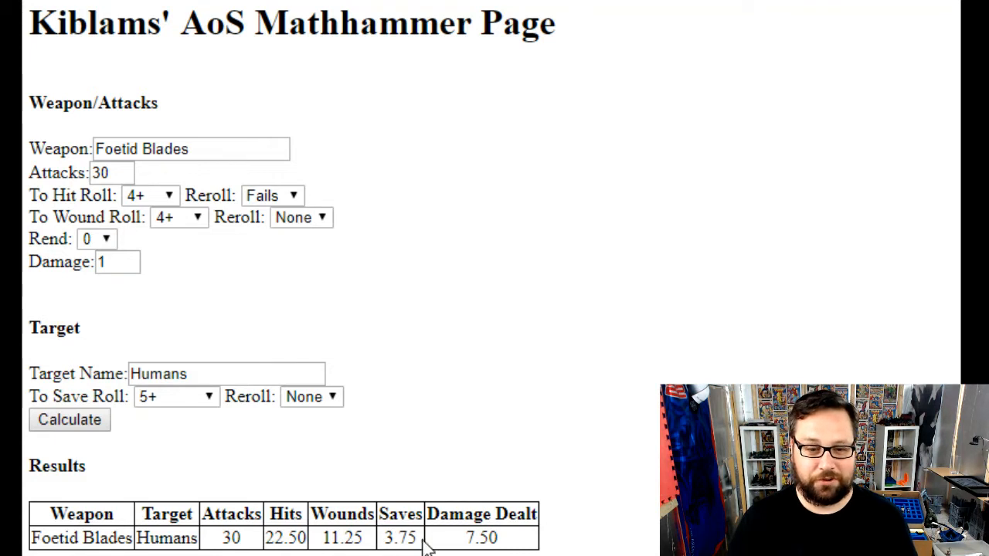
{"action": "mouse_move", "coordinate": [557, 524]}
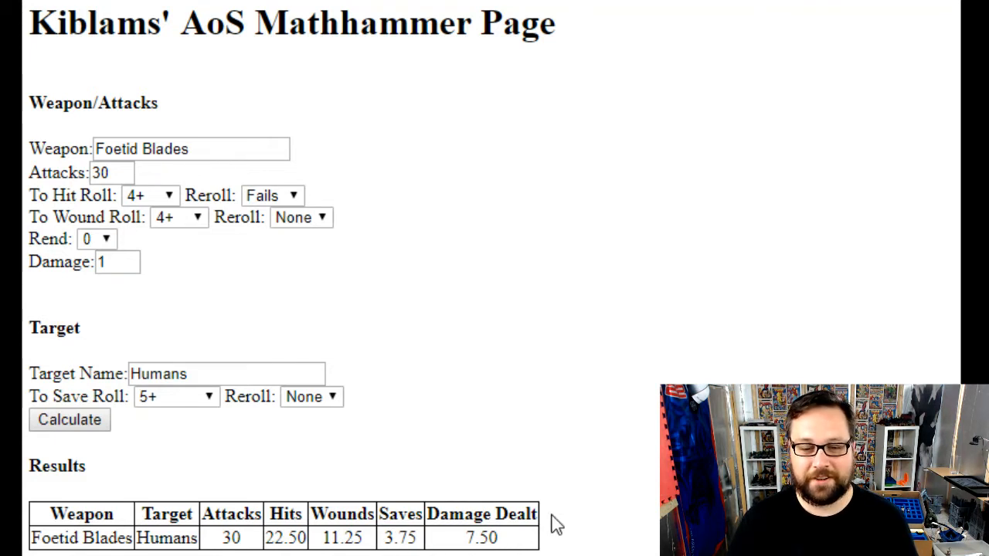
{"action": "mouse_move", "coordinate": [576, 511]}
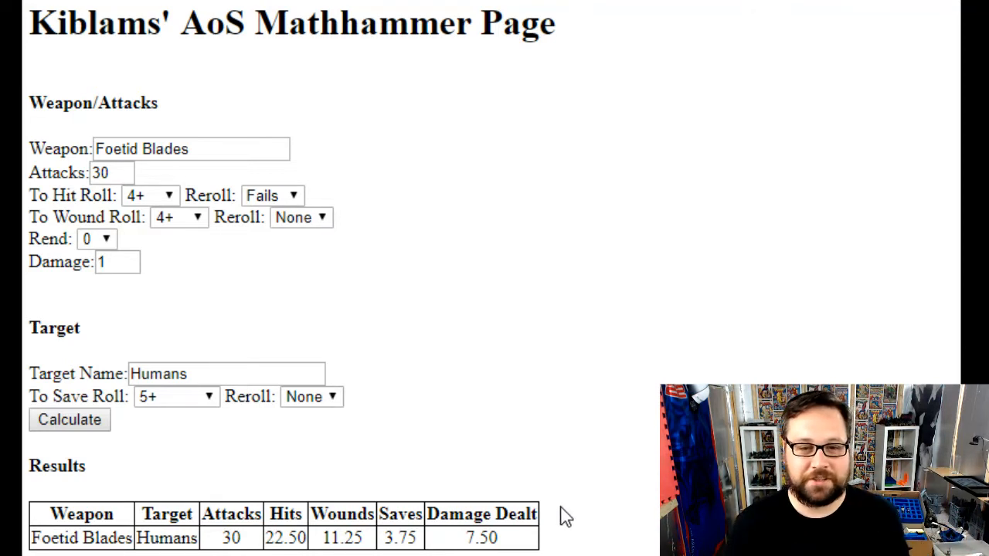
{"action": "mouse_move", "coordinate": [526, 357]}
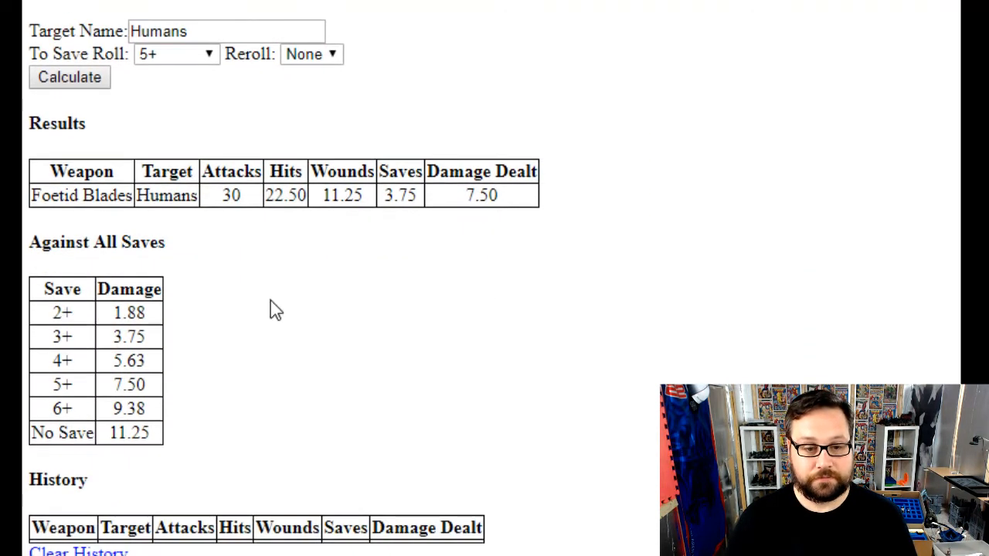
{"action": "mouse_move", "coordinate": [43, 286]}
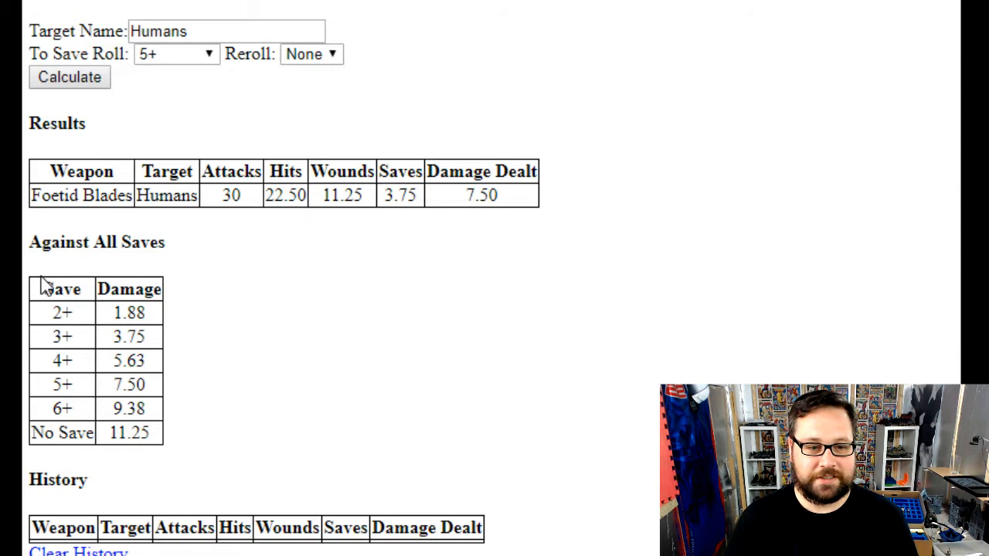
{"action": "mouse_move", "coordinate": [173, 448]}
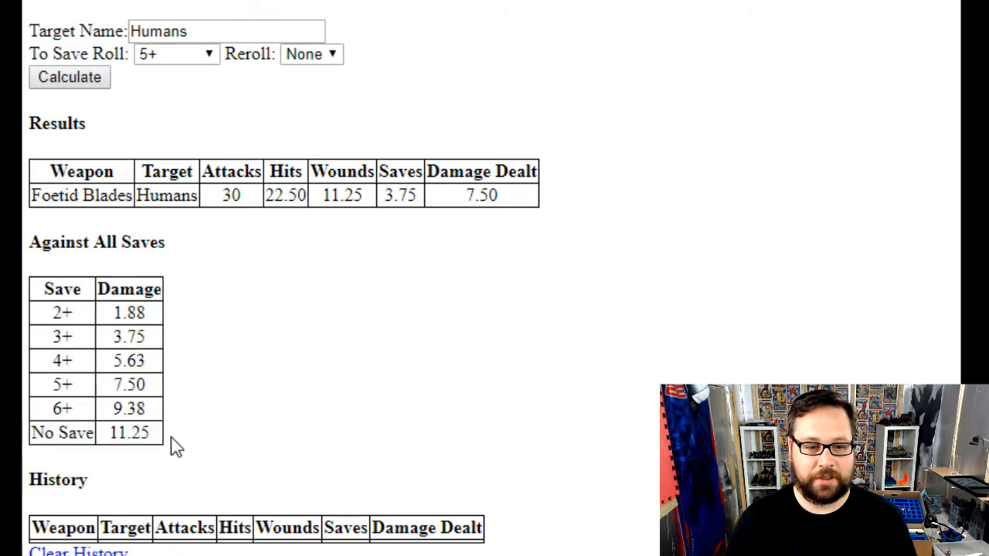
{"action": "mouse_move", "coordinate": [176, 54]}
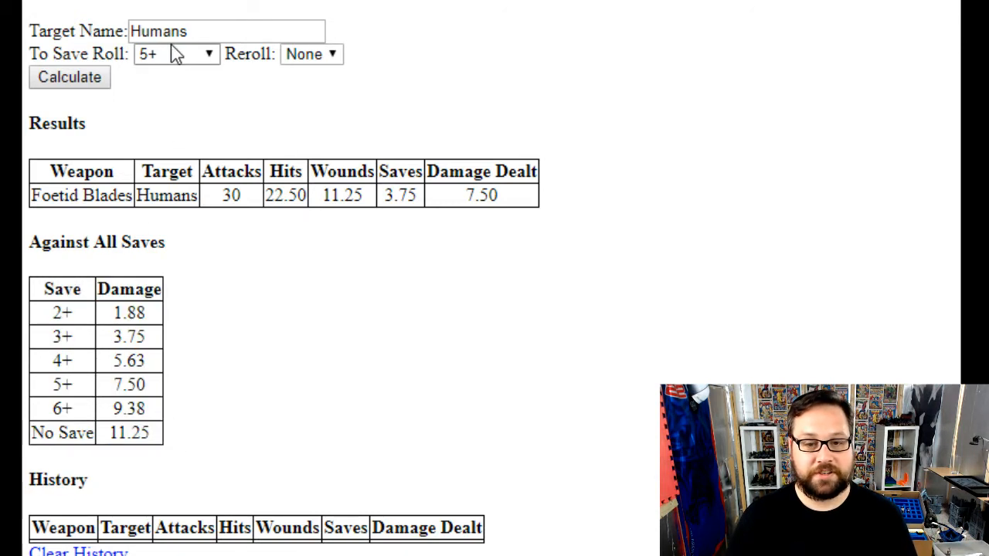
{"action": "mouse_move", "coordinate": [186, 62]}
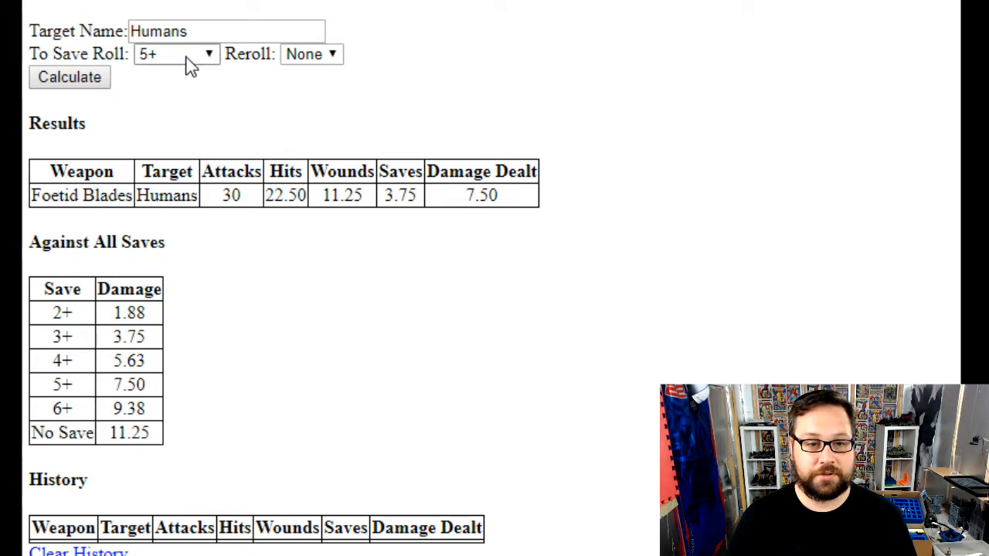
Step: Scroll through the Results, Against All Saves and History tables for Foetid Blades
{"action": "scroll", "scroll_direction": "up", "scroll_amount": 3}
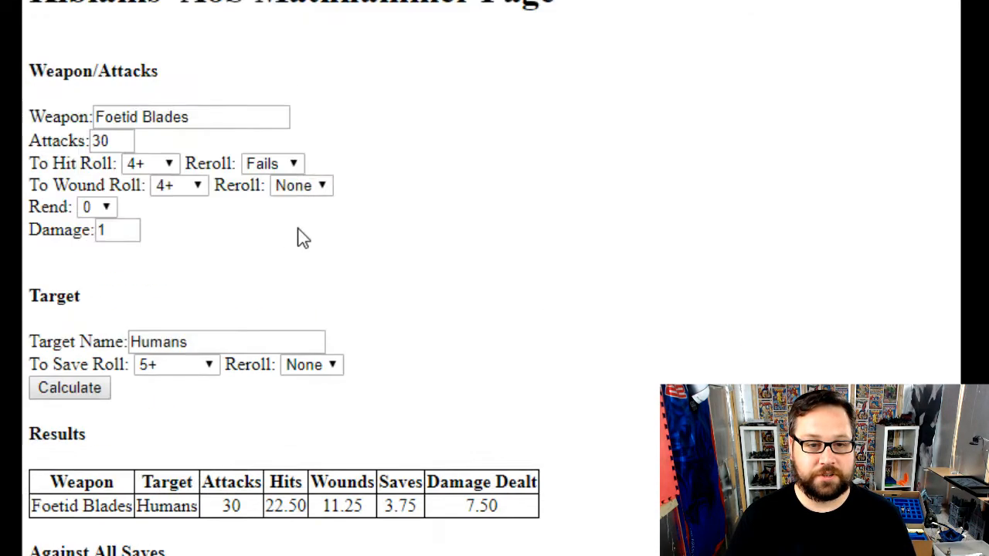
{"action": "scroll", "scroll_direction": "down", "scroll_amount": 3}
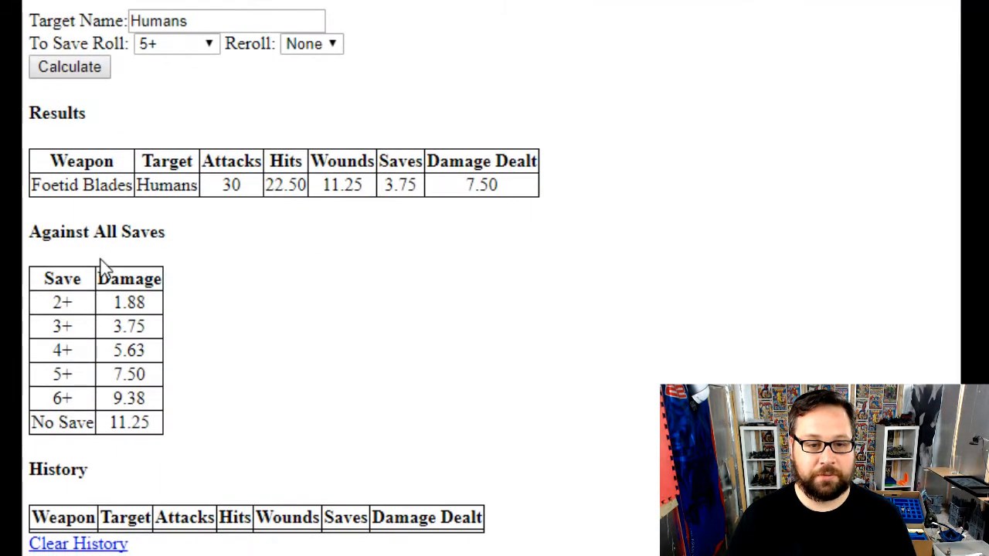
{"action": "mouse_move", "coordinate": [129, 302]}
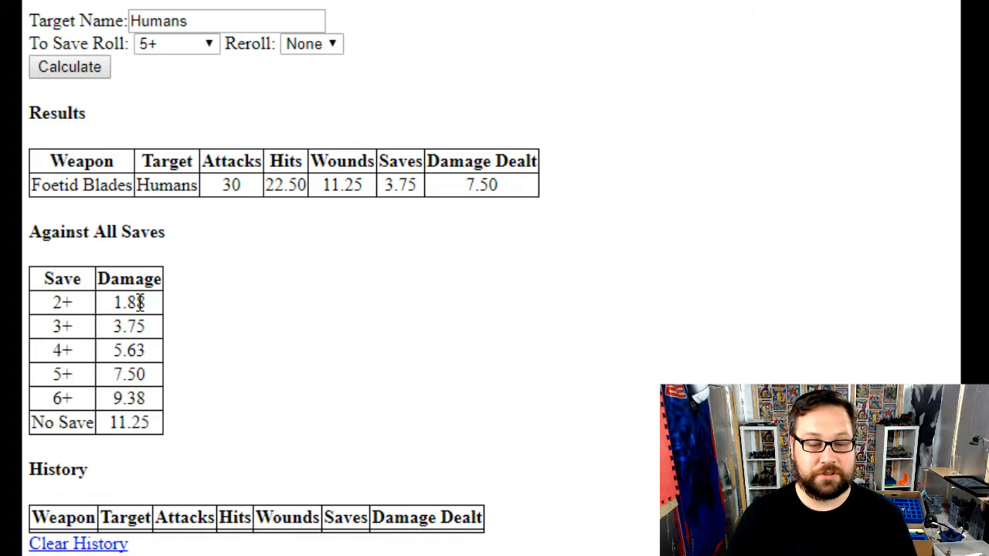
{"action": "mouse_move", "coordinate": [77, 406]}
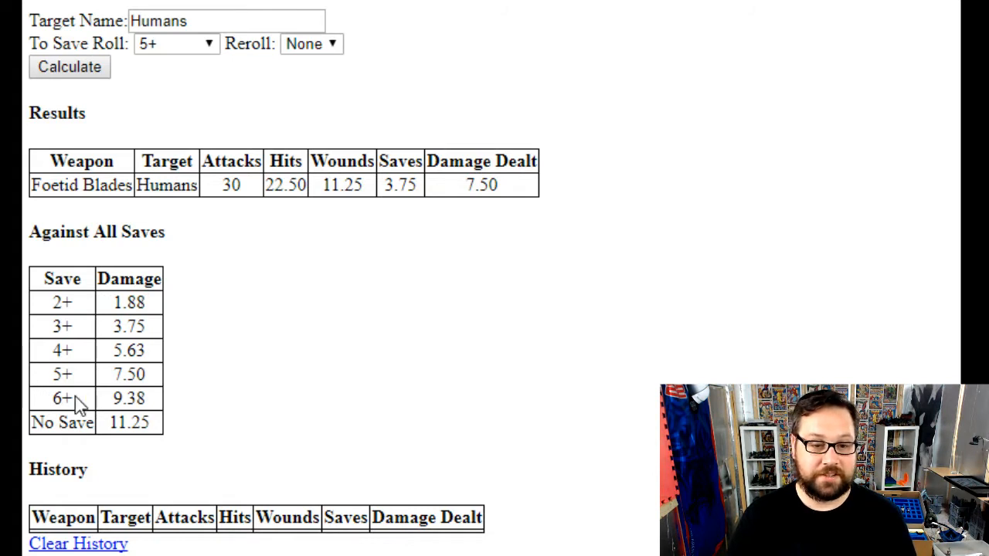
{"action": "double_click", "coordinate": [128, 398]}
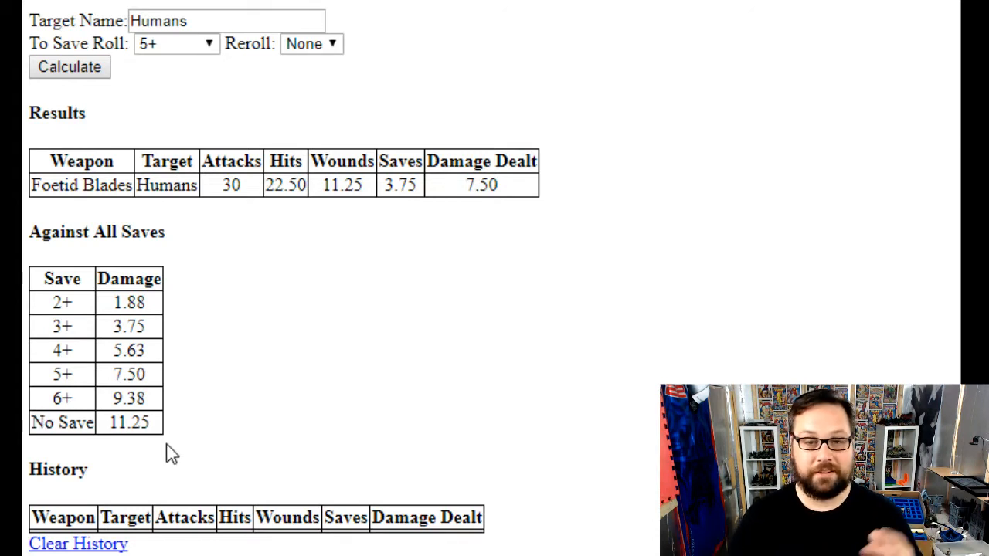
{"action": "mouse_move", "coordinate": [238, 363]}
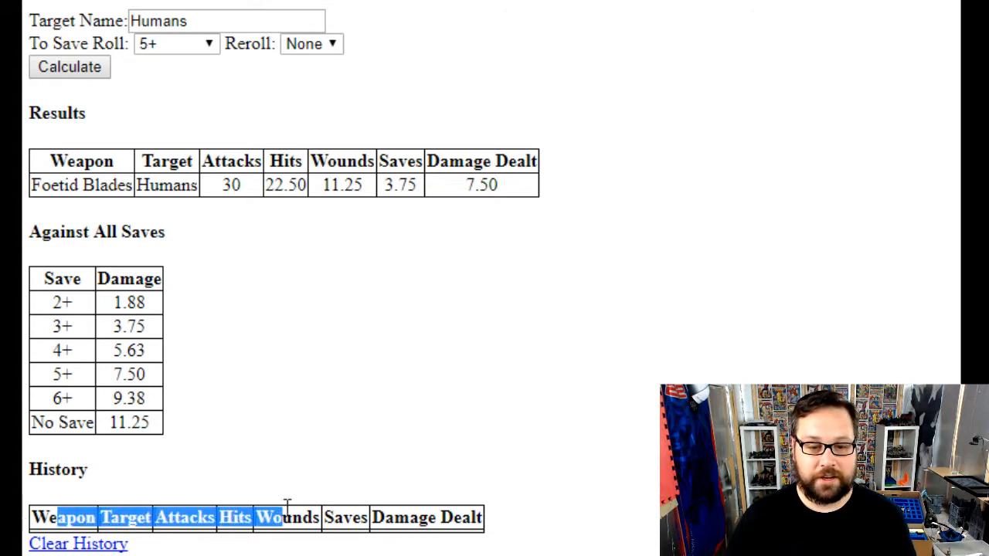
{"action": "scroll", "scroll_direction": "up", "scroll_amount": 3}
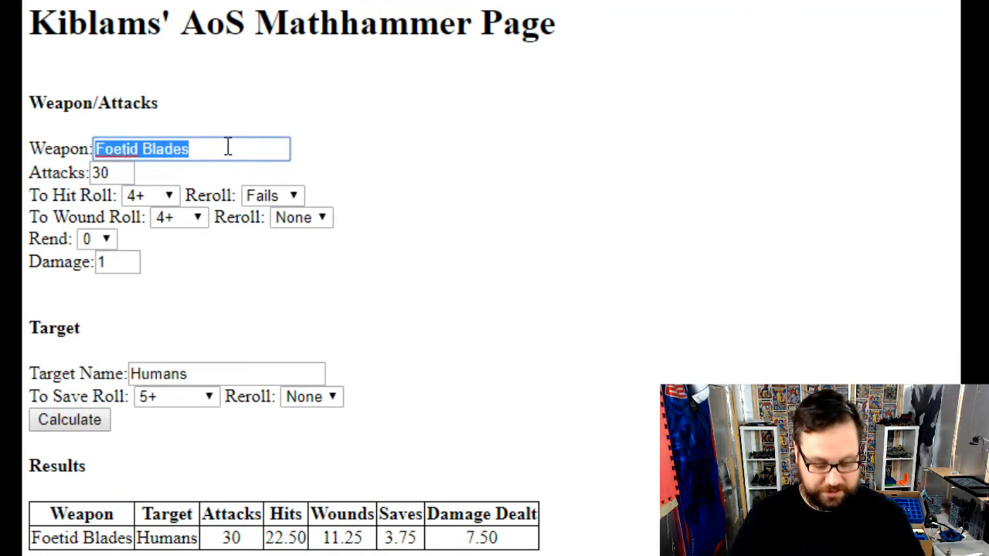
Step: Switch the weapon to Plague Censers, wounding on 3+ with rend -1, and calculate
{"action": "type", "text": "C"}
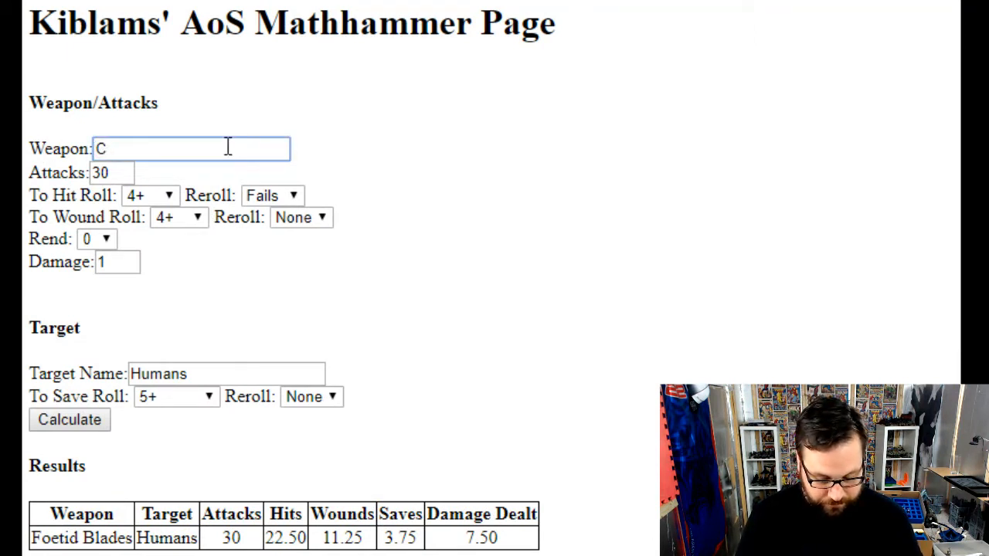
{"action": "type", "text": "Plage Censers"}
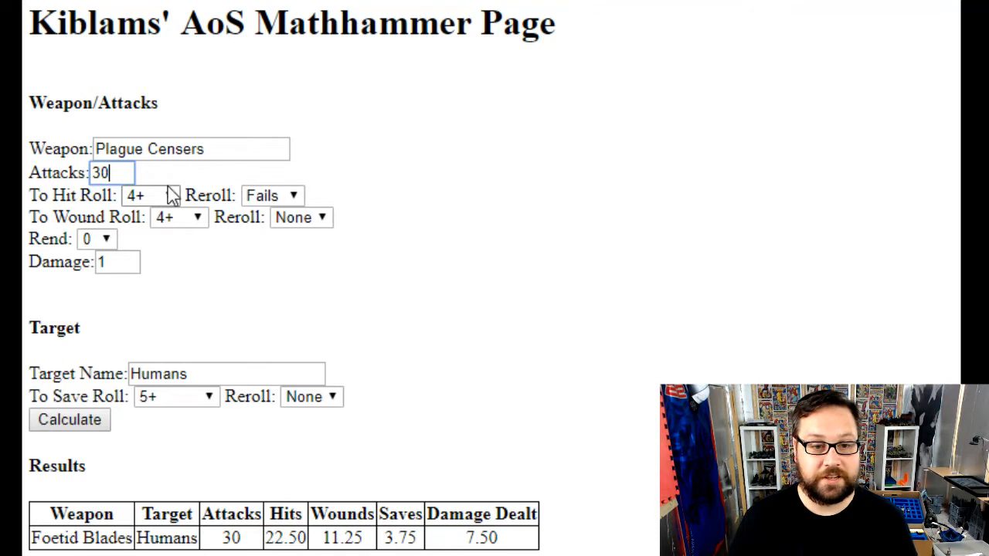
{"action": "left_click", "coordinate": [179, 217]}
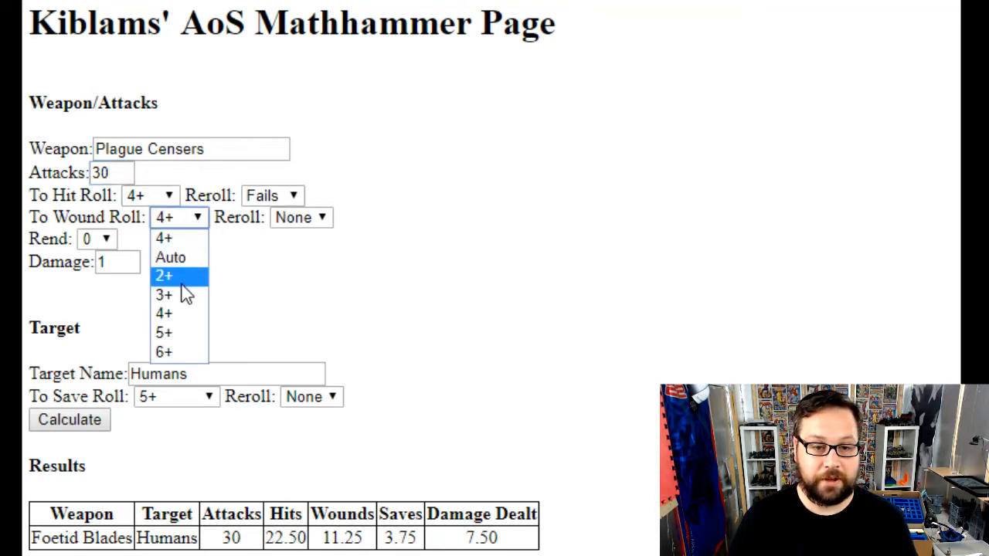
{"action": "left_click", "coordinate": [164, 295]}
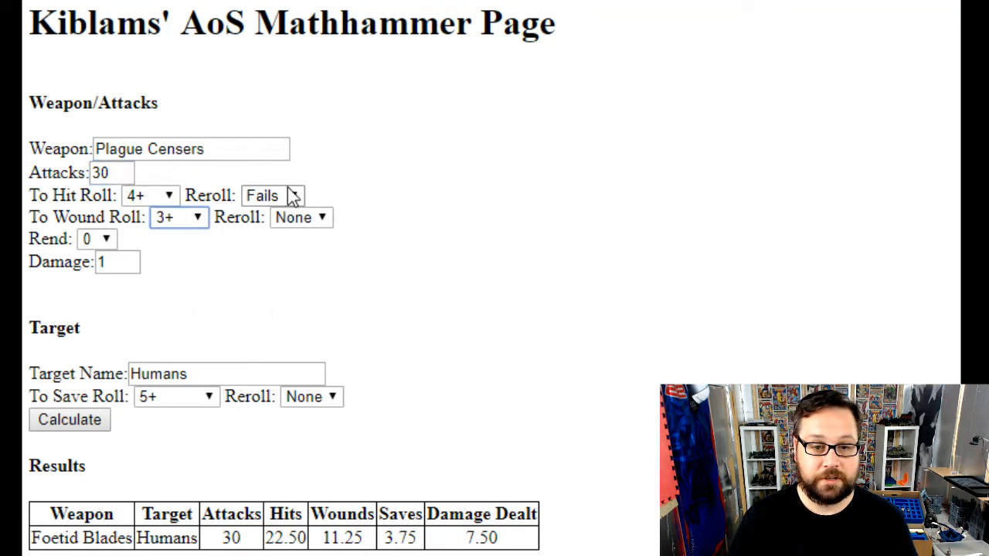
{"action": "left_click", "coordinate": [97, 238]}
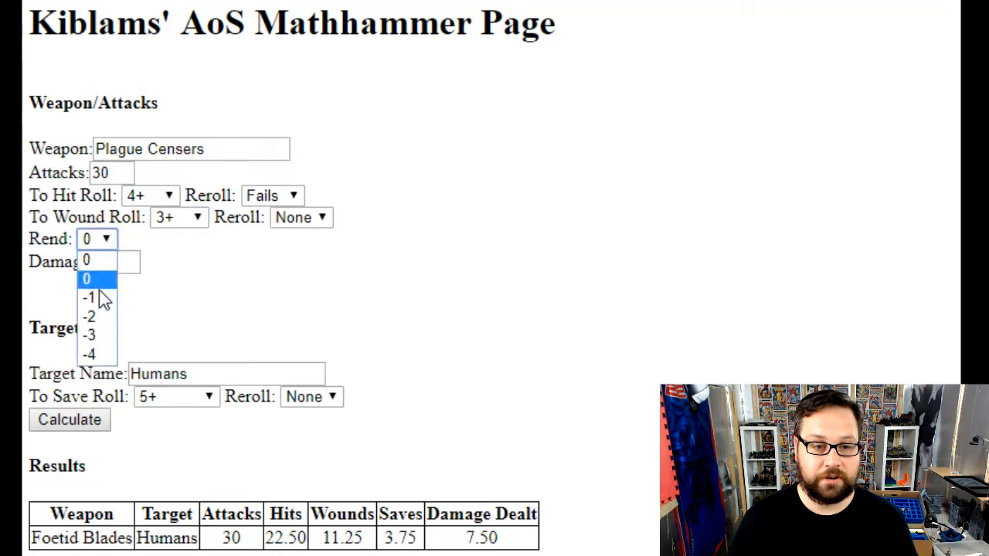
{"action": "left_click", "coordinate": [88, 298]}
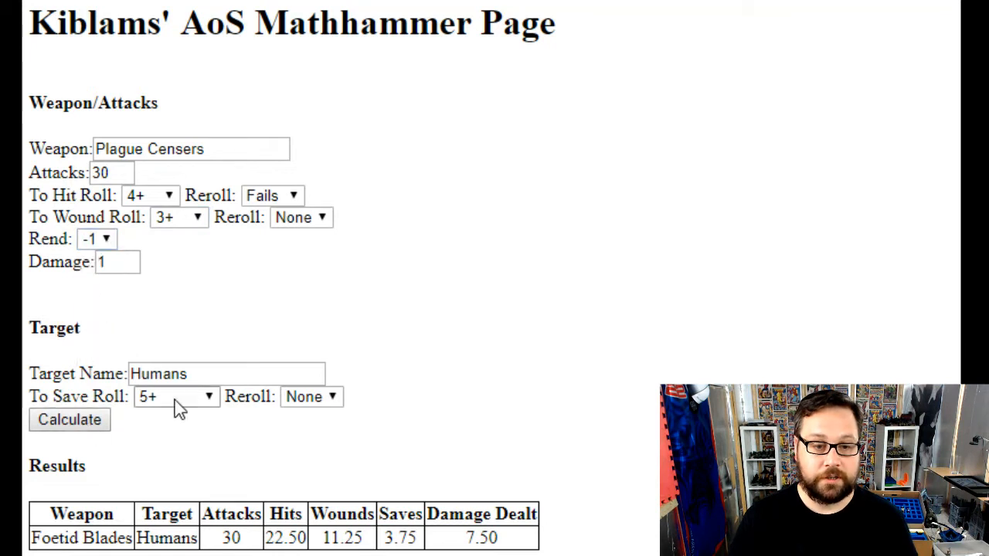
{"action": "left_click", "coordinate": [69, 420]}
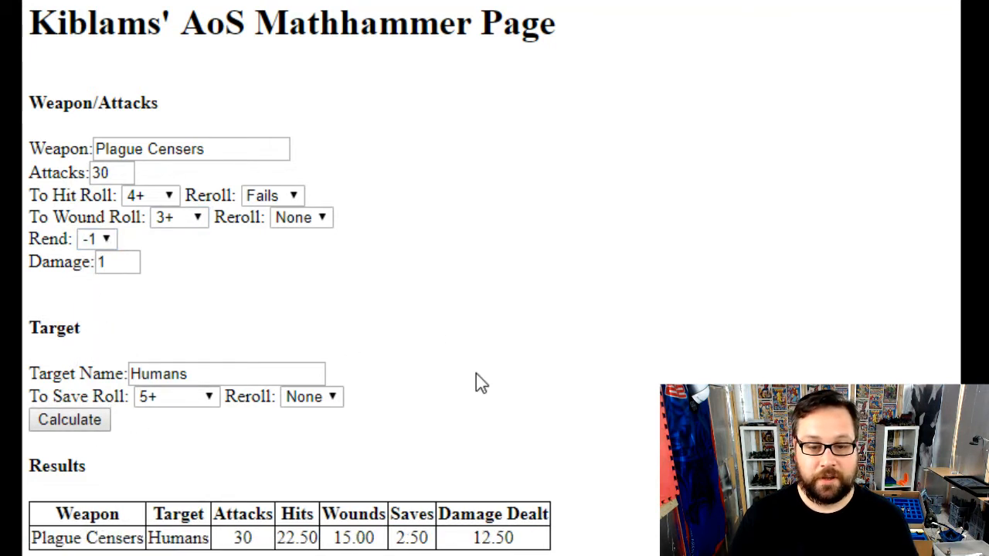
{"action": "mouse_move", "coordinate": [575, 541]}
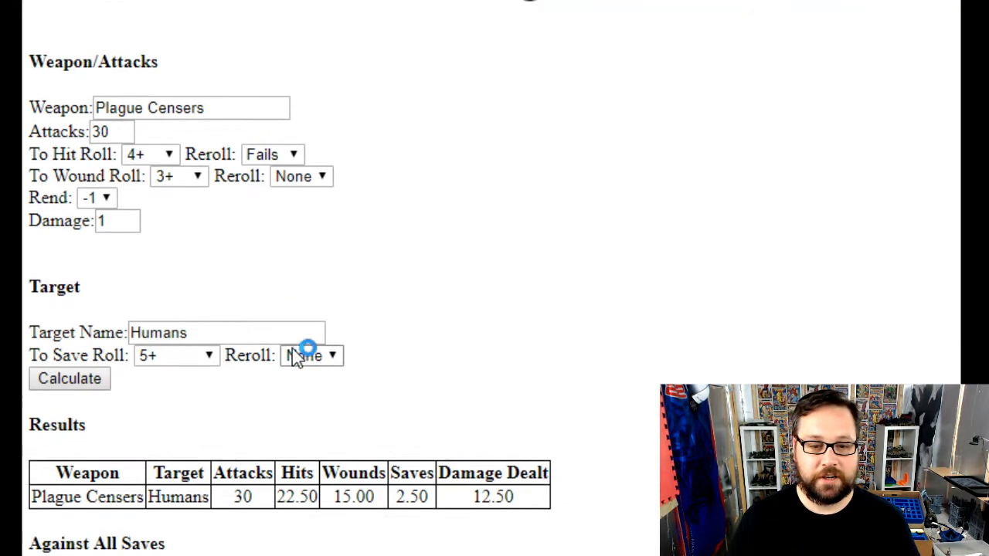
{"action": "scroll", "scroll_direction": "down", "scroll_amount": 3}
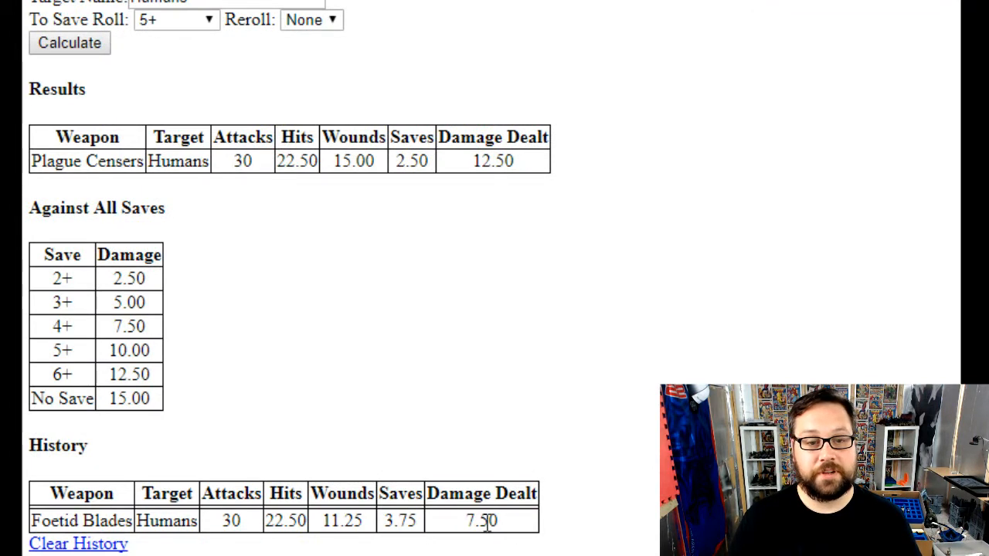
{"action": "mouse_move", "coordinate": [317, 262]}
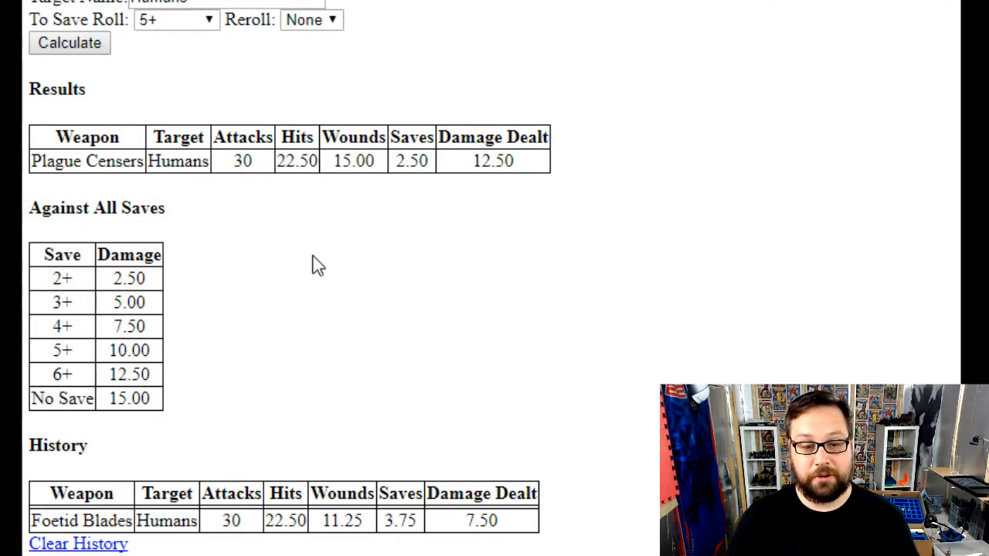
{"action": "mouse_move", "coordinate": [250, 222]}
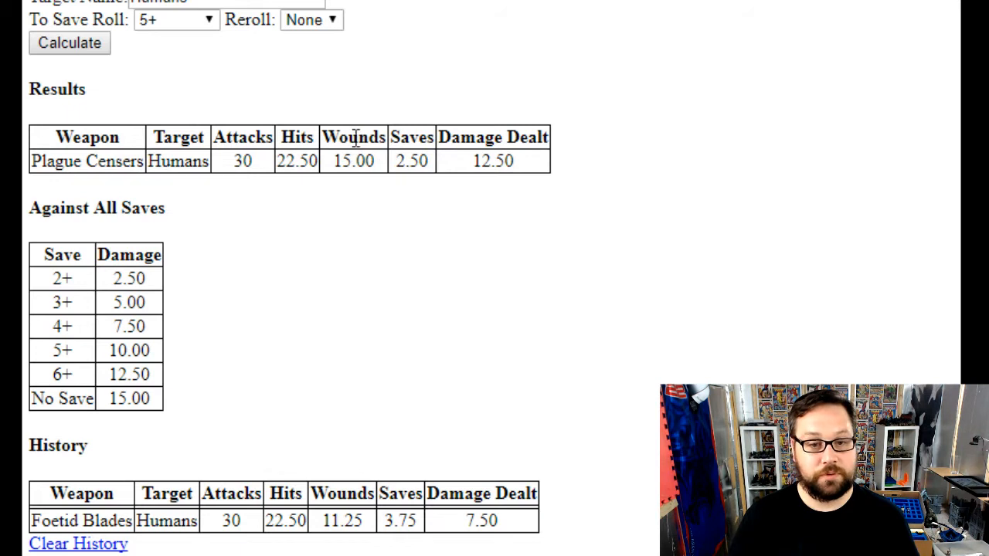
{"action": "mouse_move", "coordinate": [415, 133]}
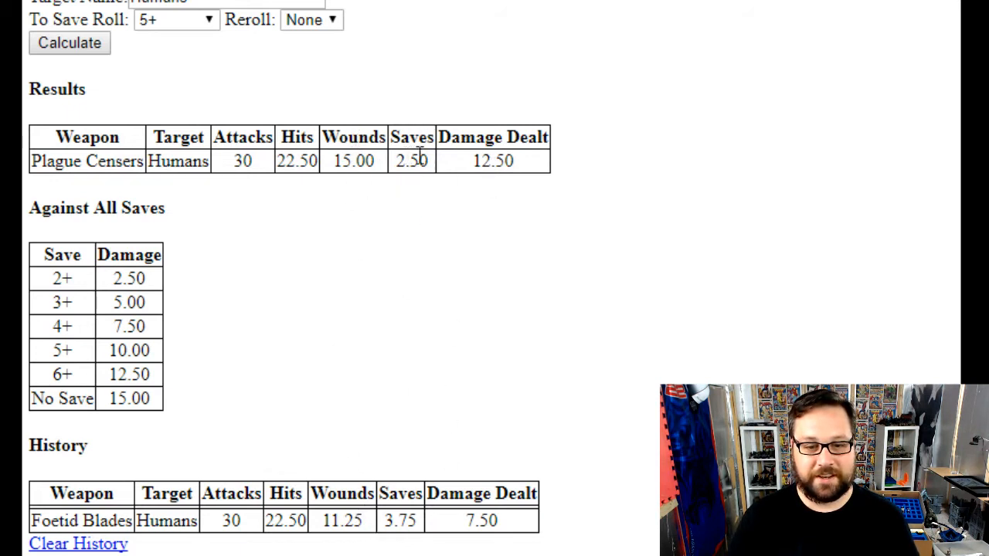
{"action": "scroll", "scroll_direction": "up", "scroll_amount": 3}
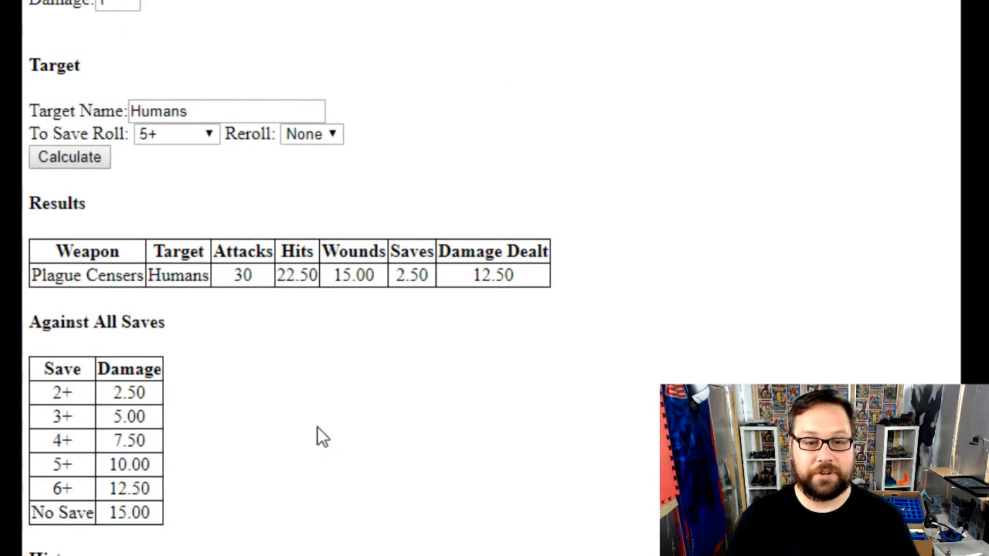
{"action": "scroll", "scroll_direction": "up", "scroll_amount": 3}
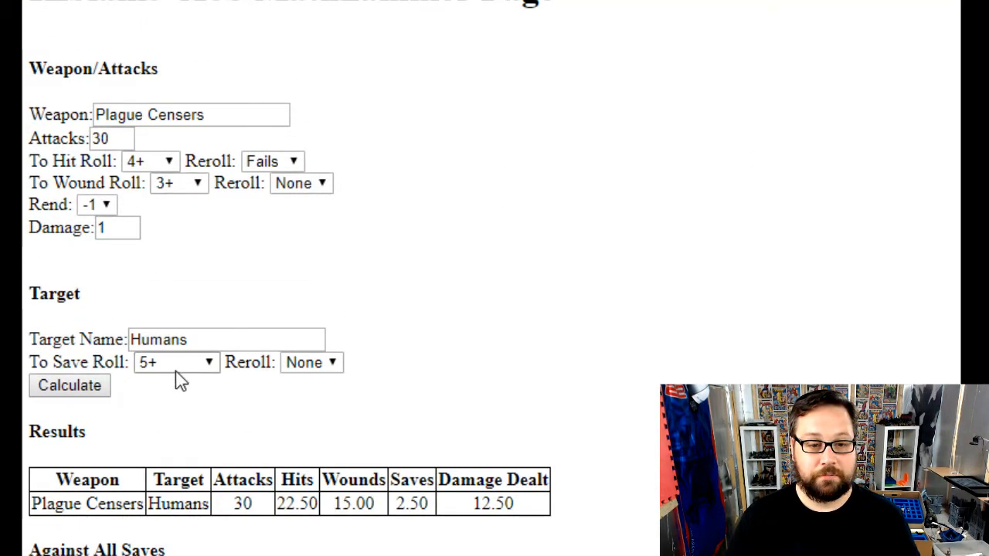
Step: Change the Humans' save roll to 2+ and review the History table
{"action": "left_click", "coordinate": [176, 363]}
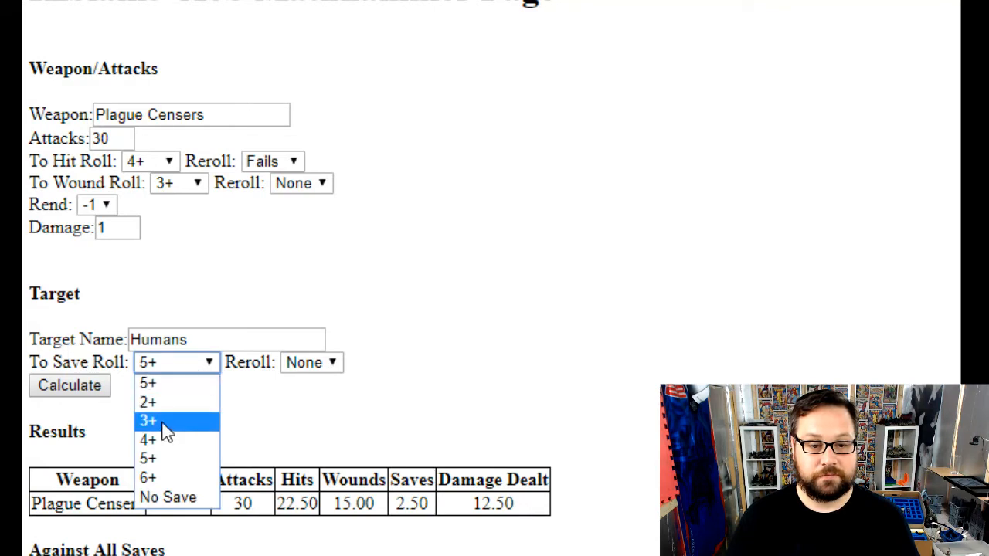
{"action": "left_click", "coordinate": [148, 402]}
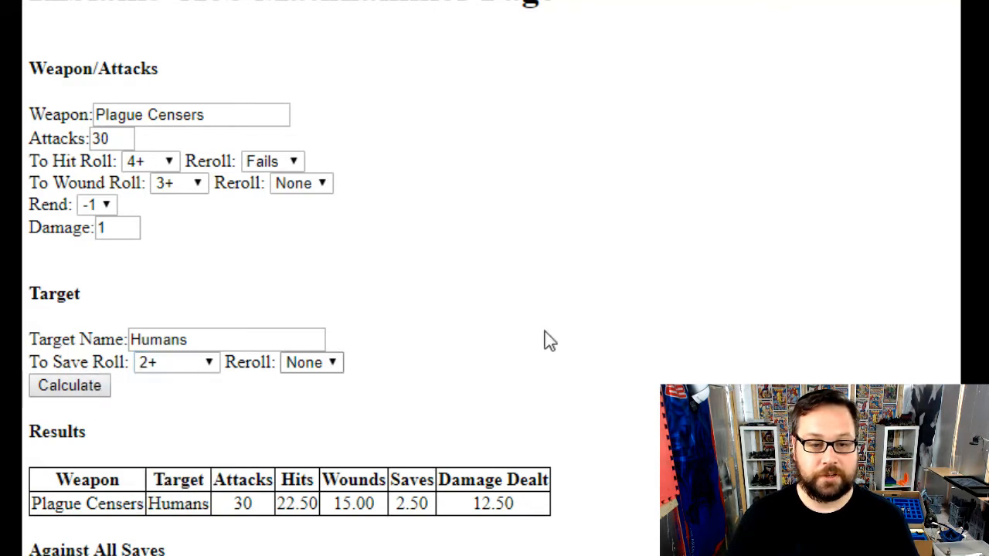
{"action": "scroll", "scroll_direction": "down", "scroll_amount": 3}
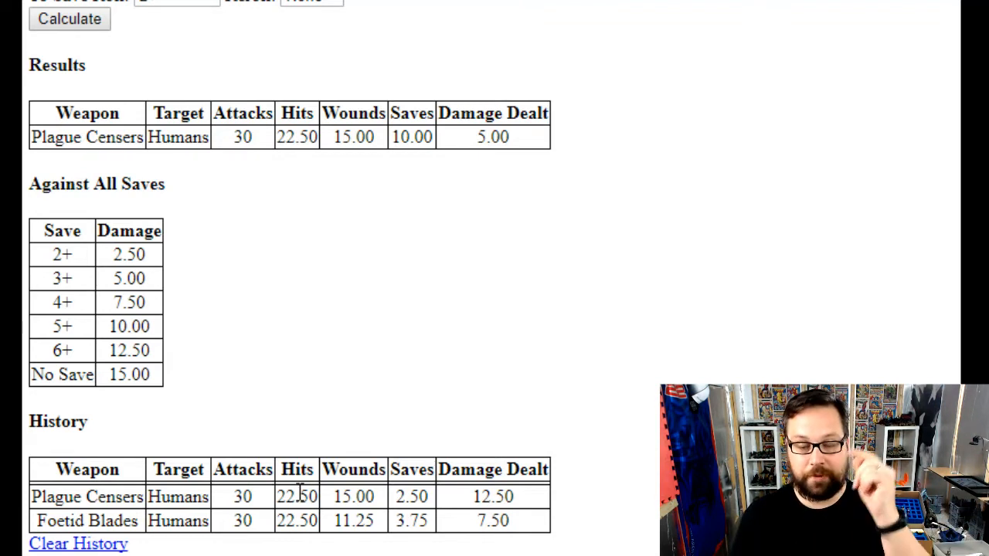
{"action": "mouse_move", "coordinate": [314, 289]}
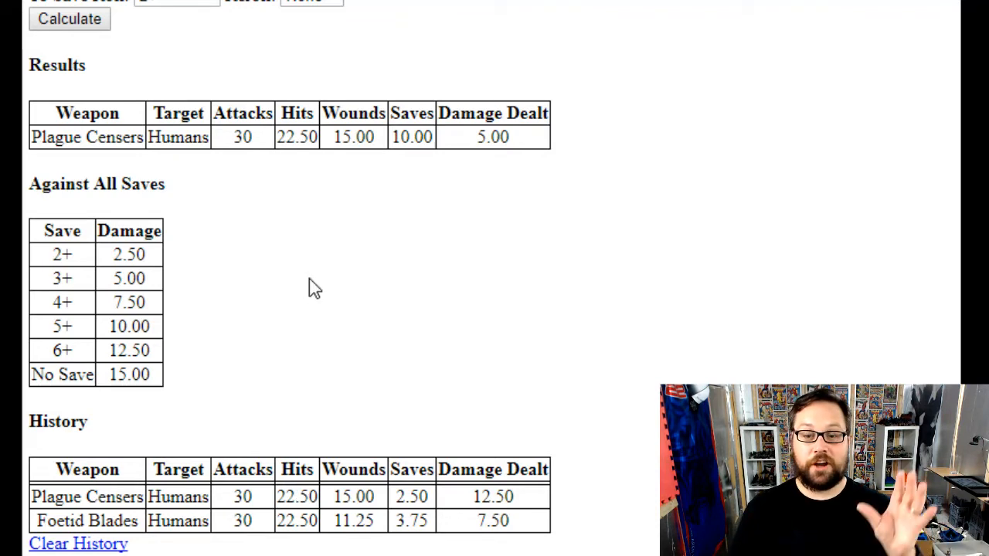
{"action": "scroll", "scroll_direction": "up", "scroll_amount": 3}
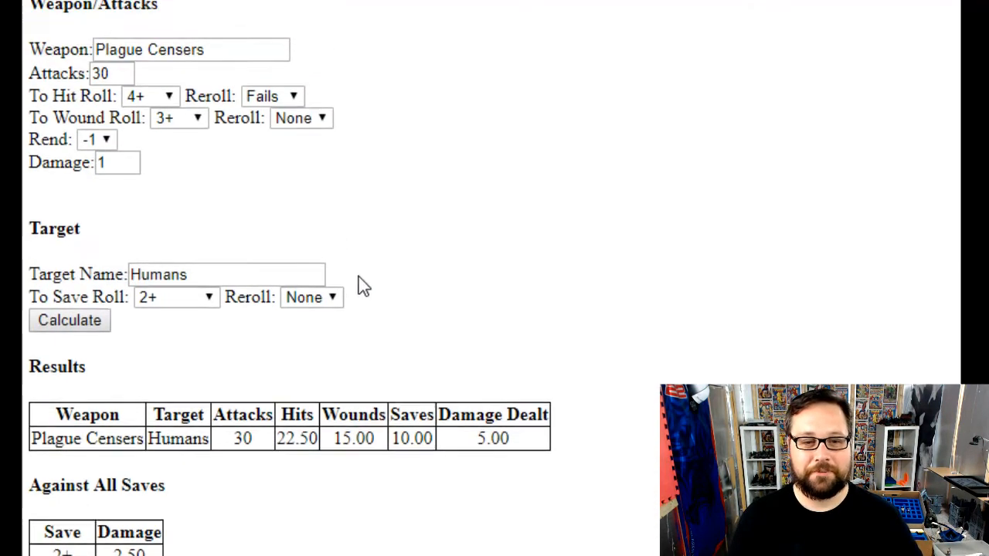
{"action": "scroll", "scroll_direction": "up", "scroll_amount": 3}
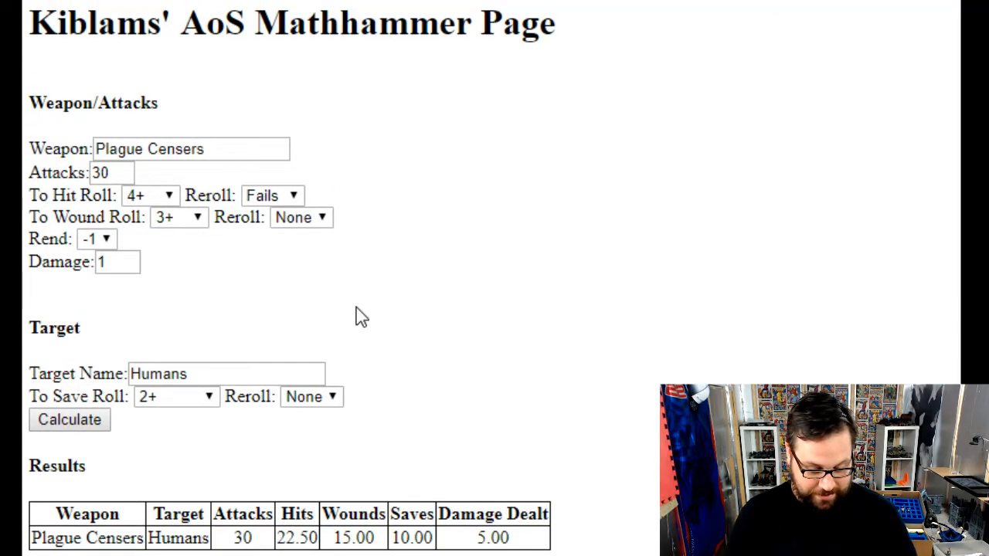